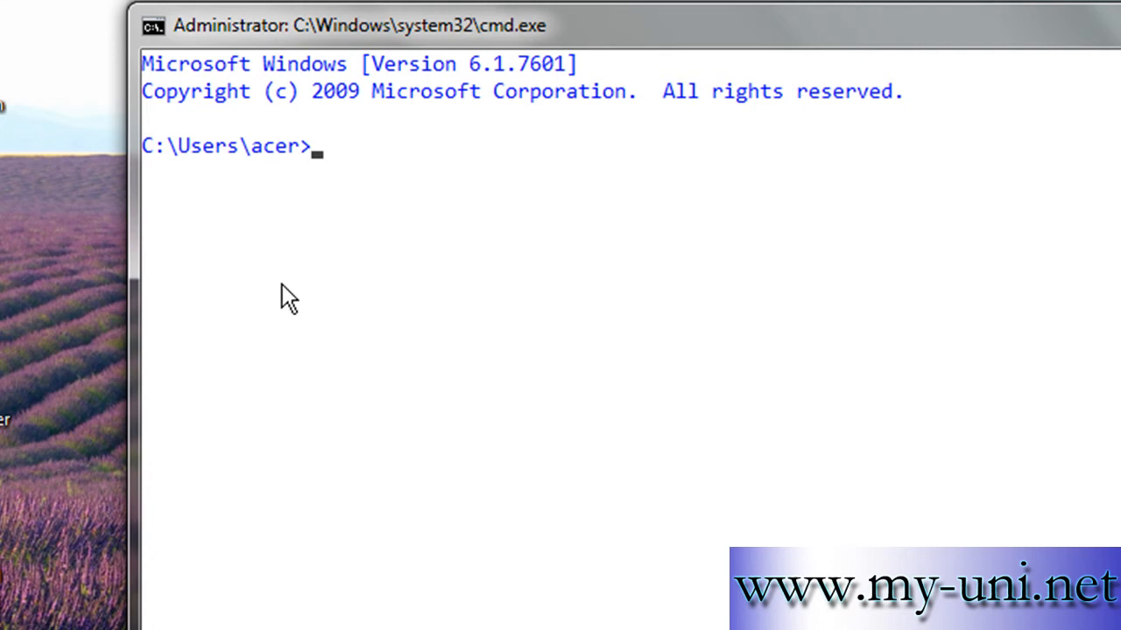
mouse_move(280, 304)
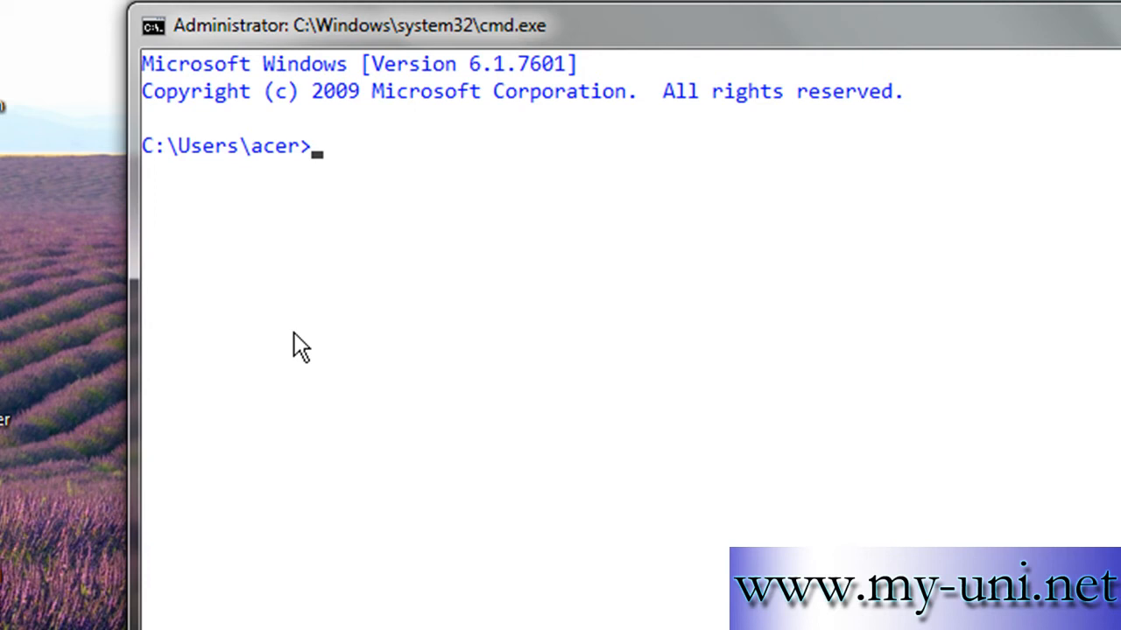
mouse_move(70, 166)
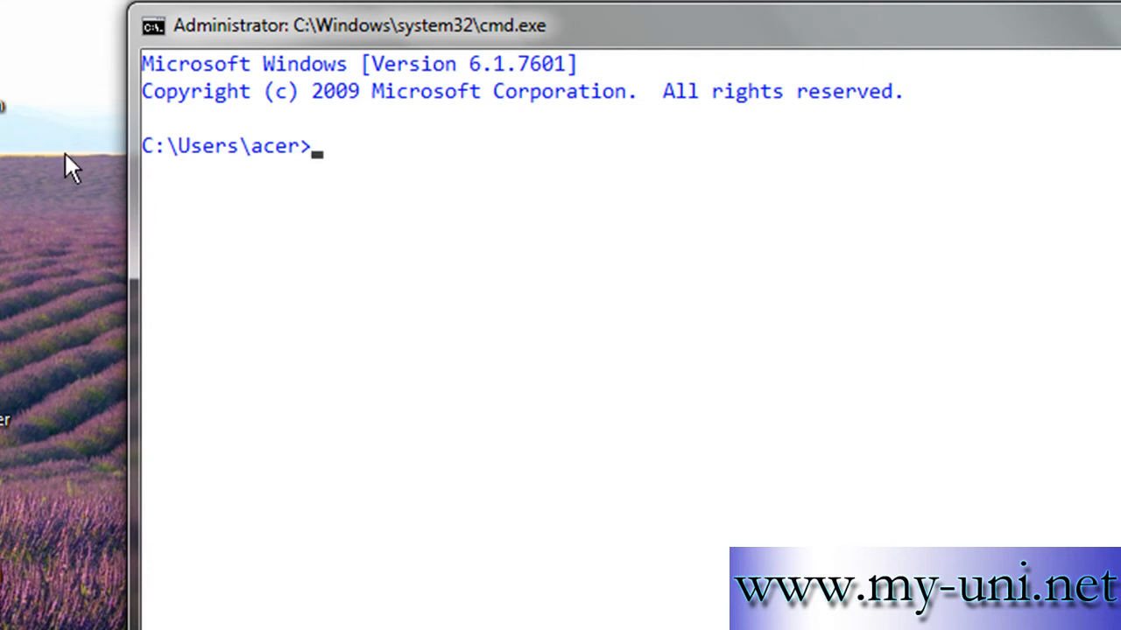
mouse_move(391, 233)
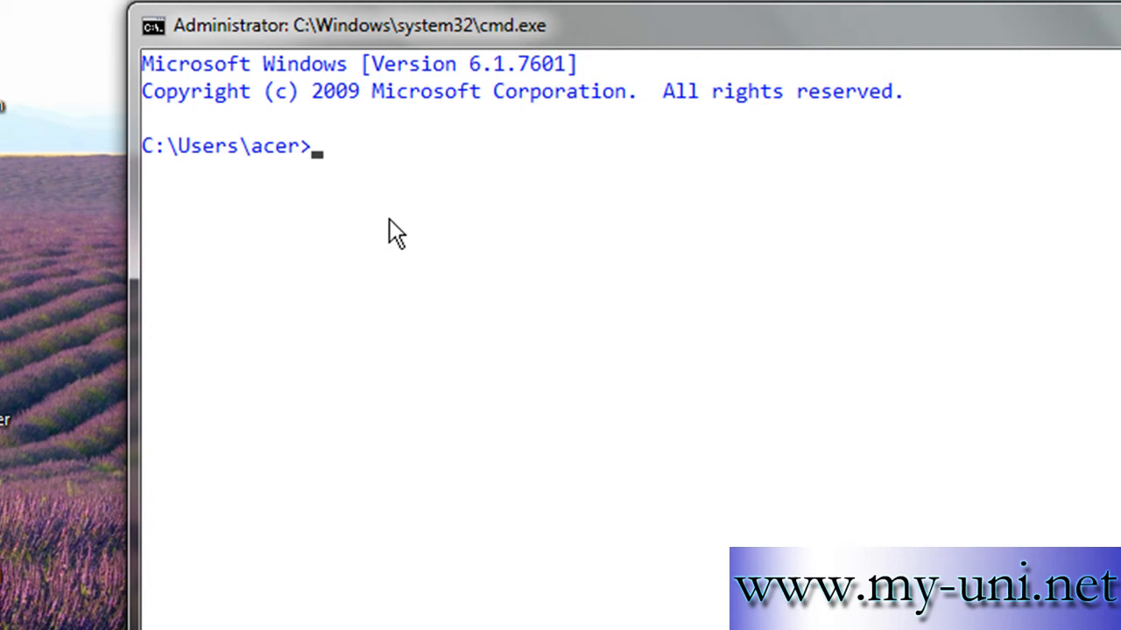
mouse_move(406, 217)
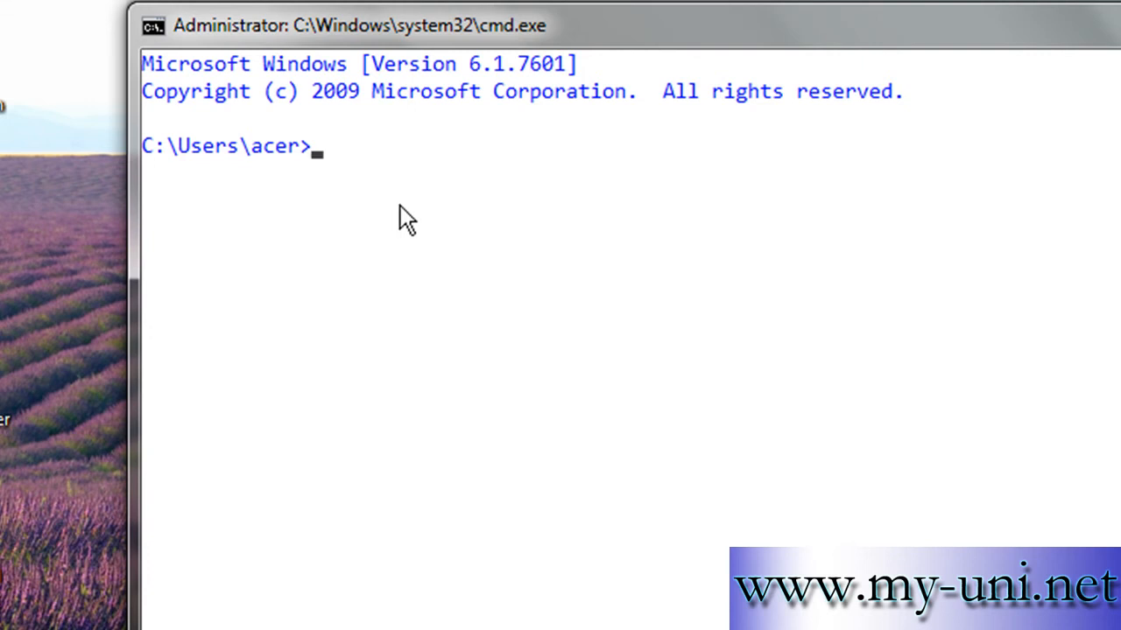
Step: Launch SQL*Plus connected to Oracle as sysdba via 'sqlplus / as sysdba'
type("s")
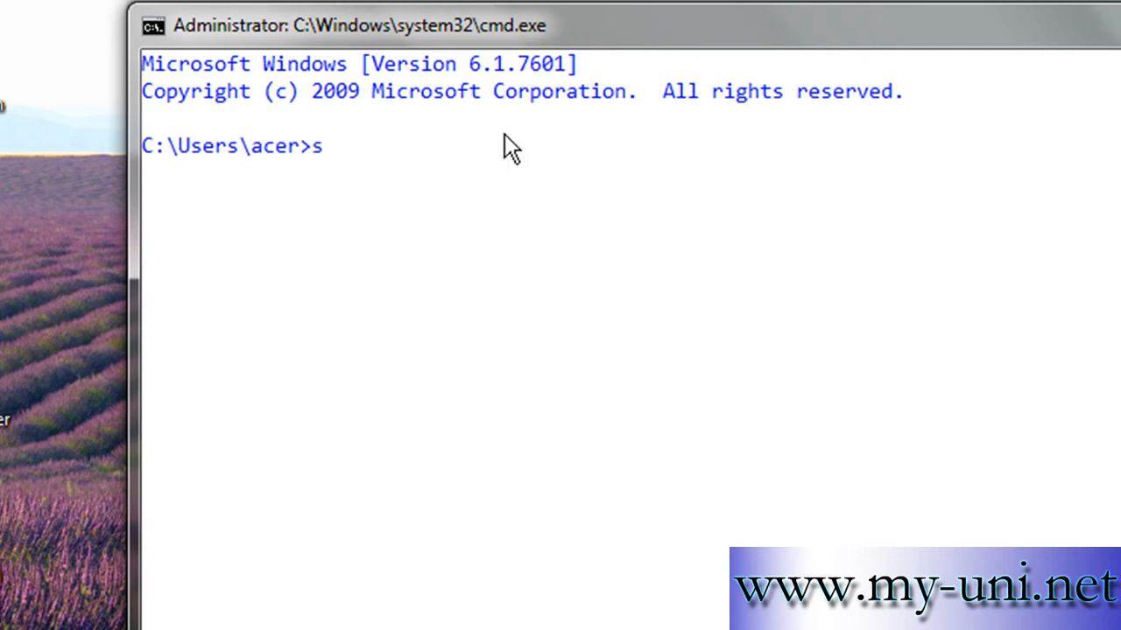
type("qlplus")
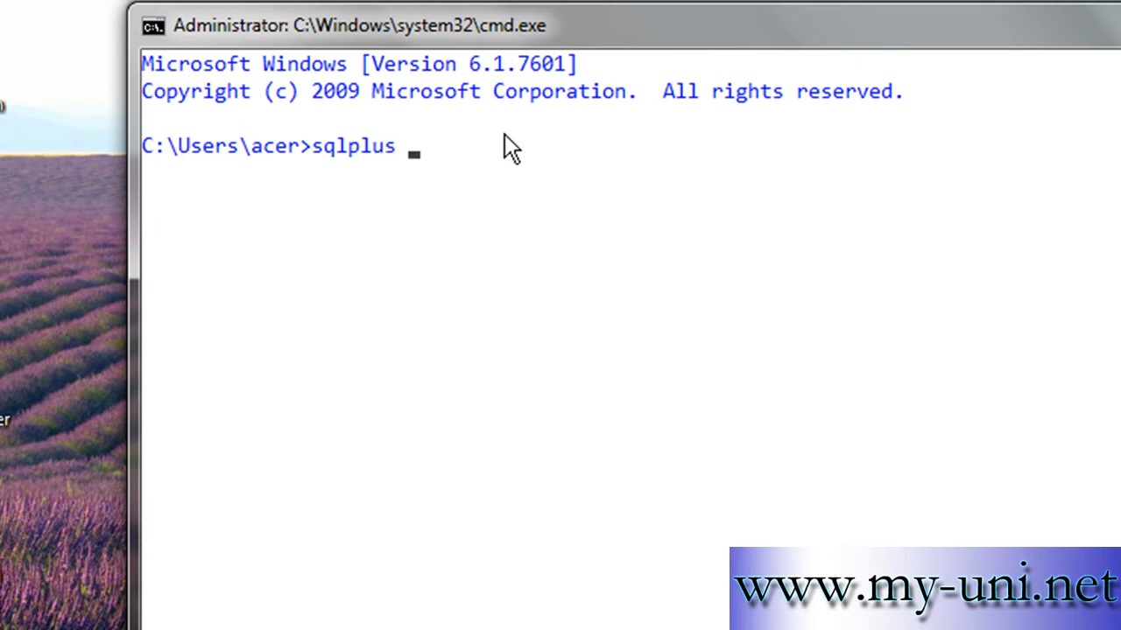
type("/ as")
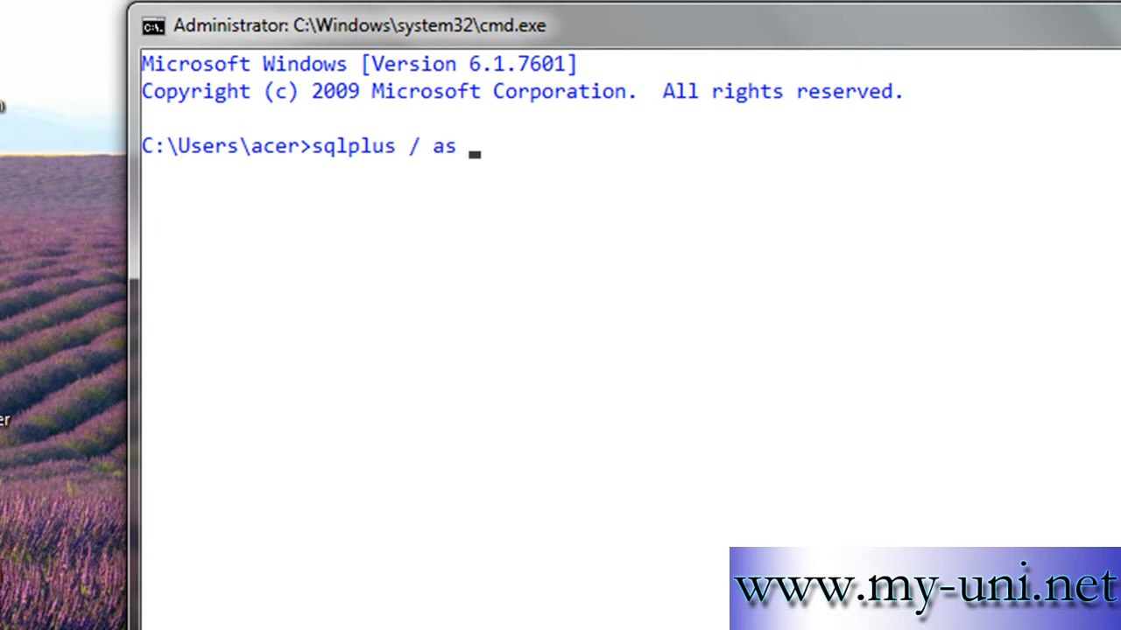
type("sysdba")
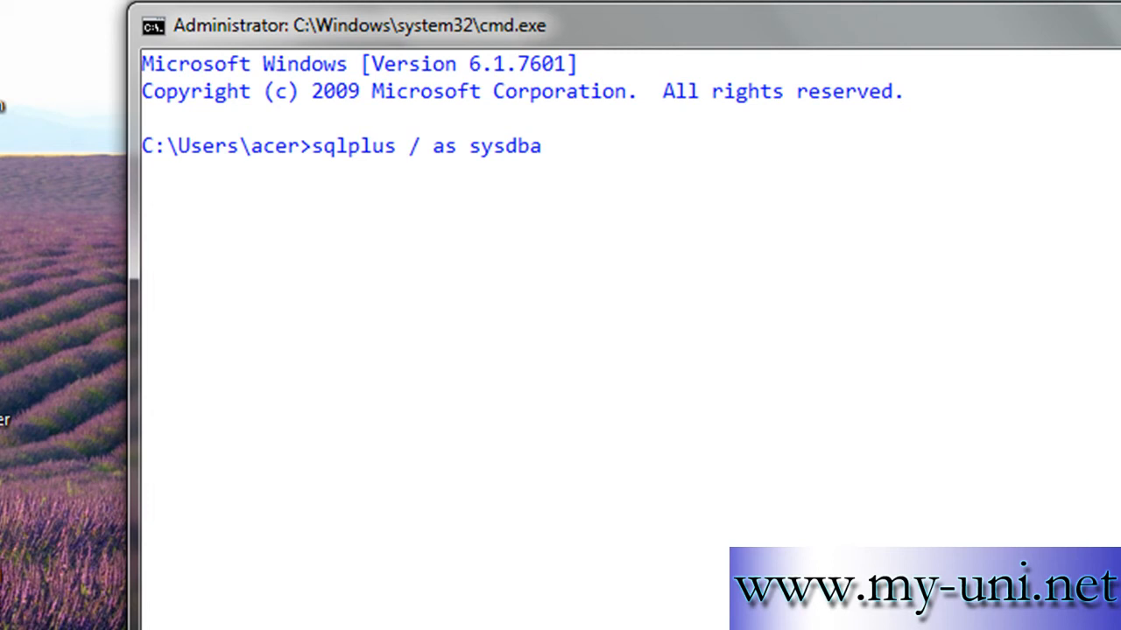
key("enter")
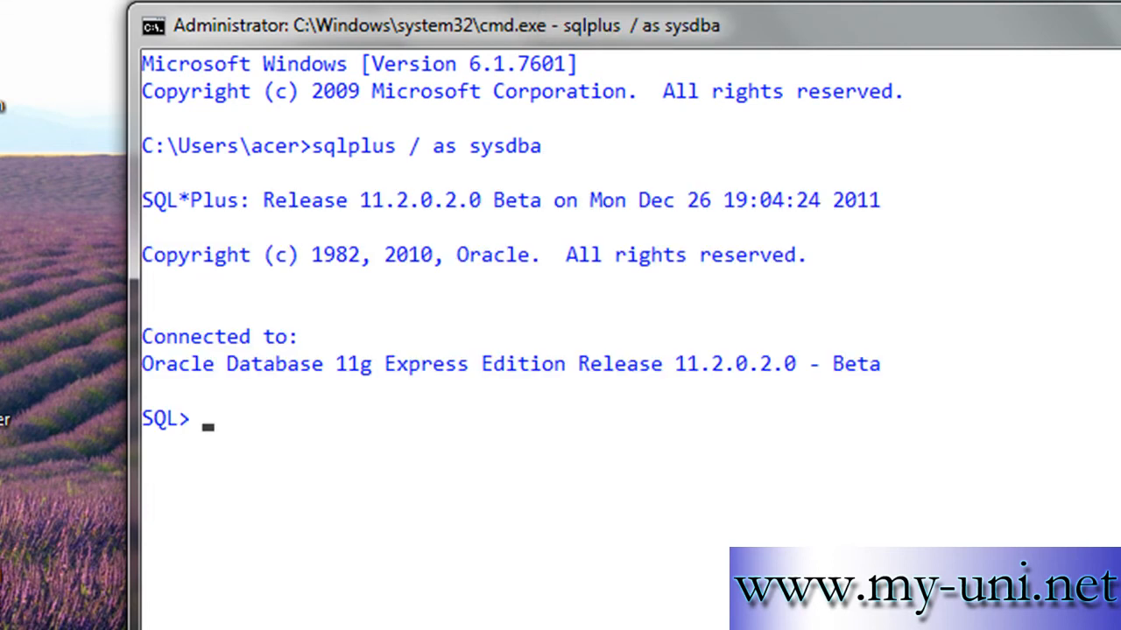
Step: Enter the query 'select name from v$database' at the SQL prompt
type("select")
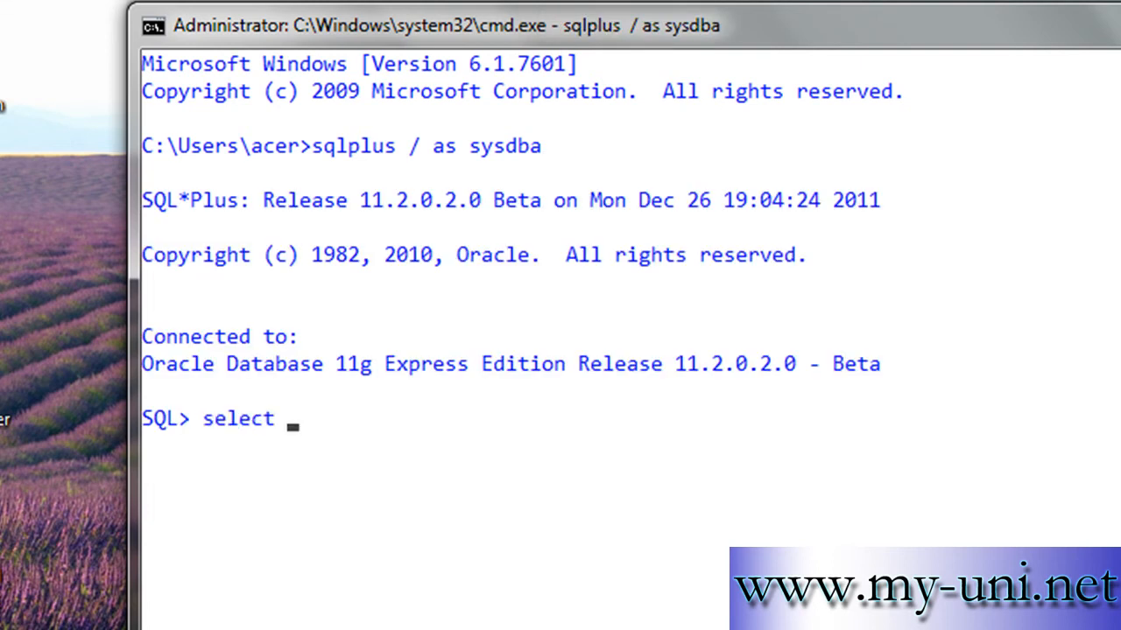
type("name from v")
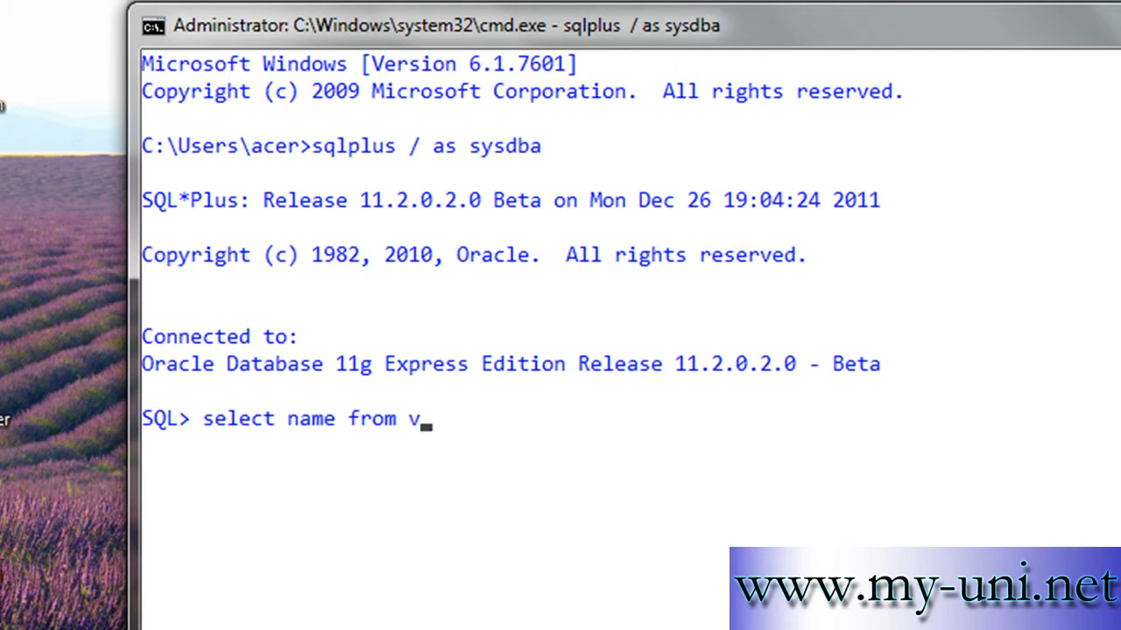
type("$database")
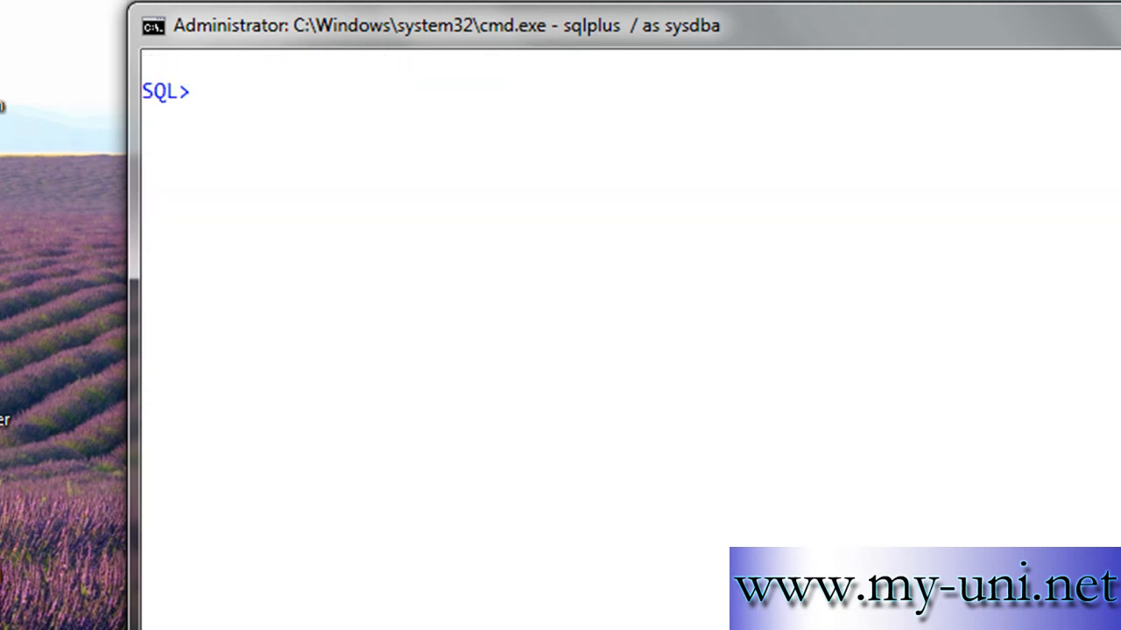
mouse_move(560, 202)
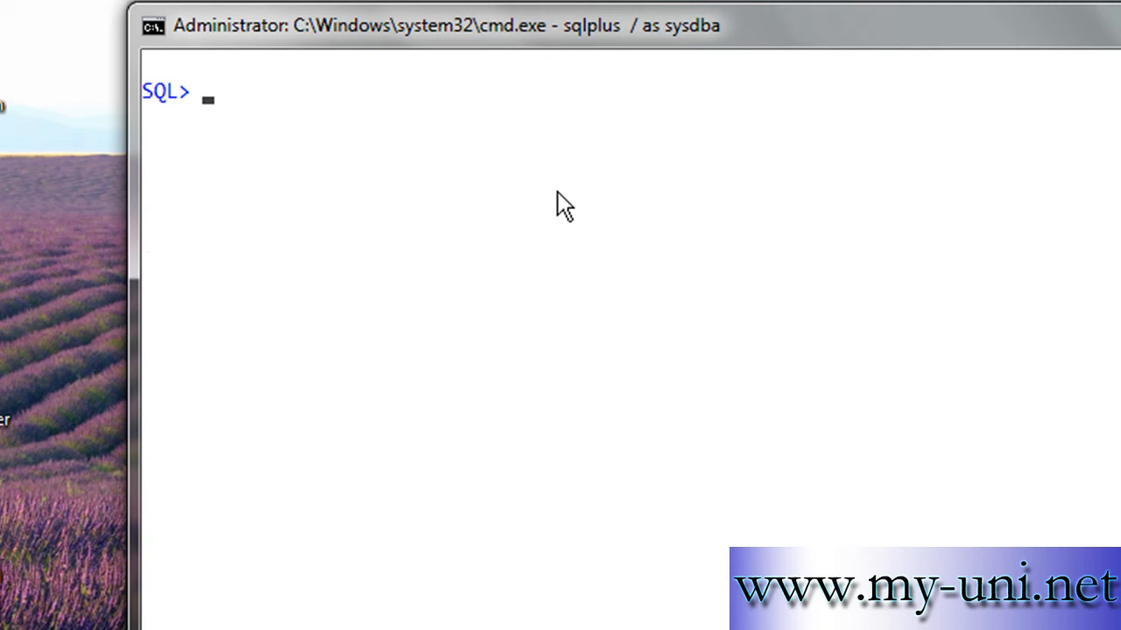
Step: Write the 'alter database backup controlfile to trace' portion of the statement
type("alter")
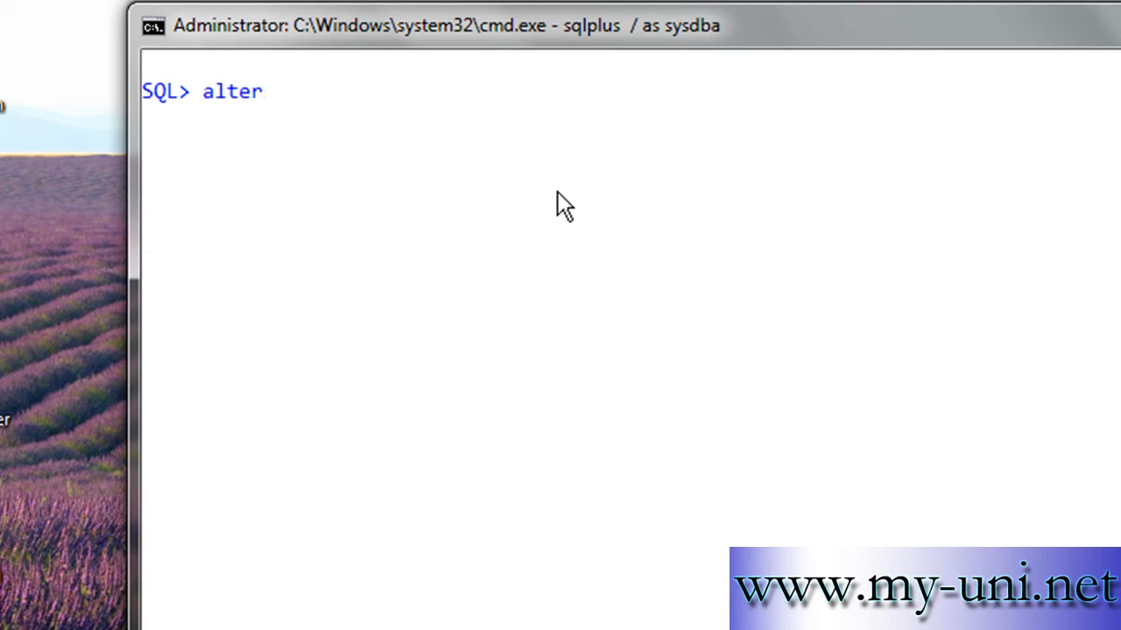
type("dta")
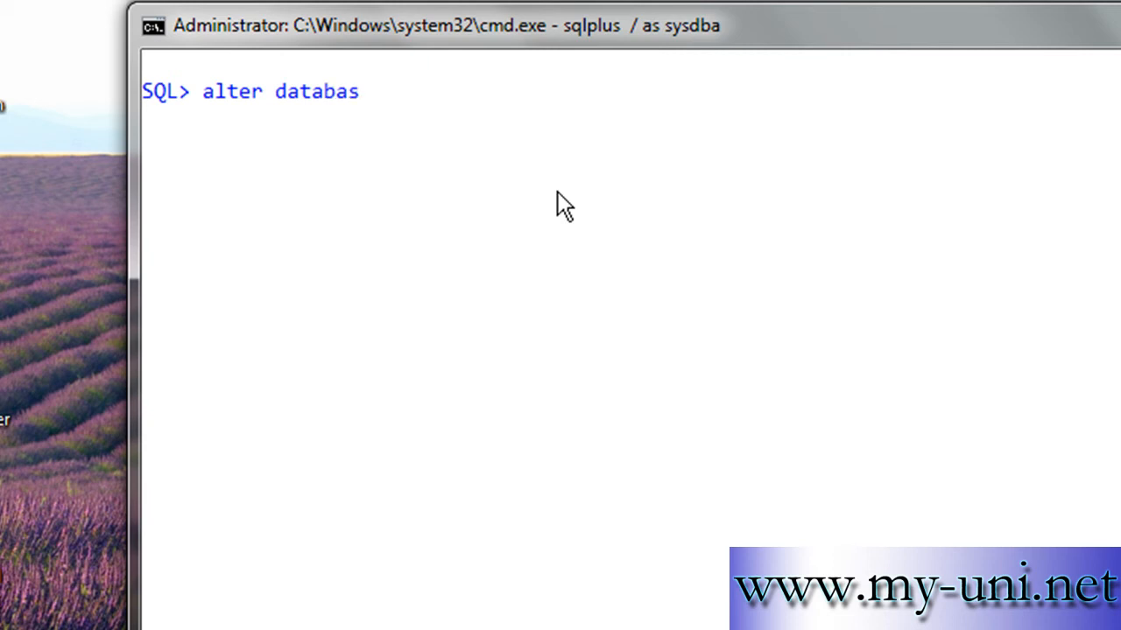
type("e backup")
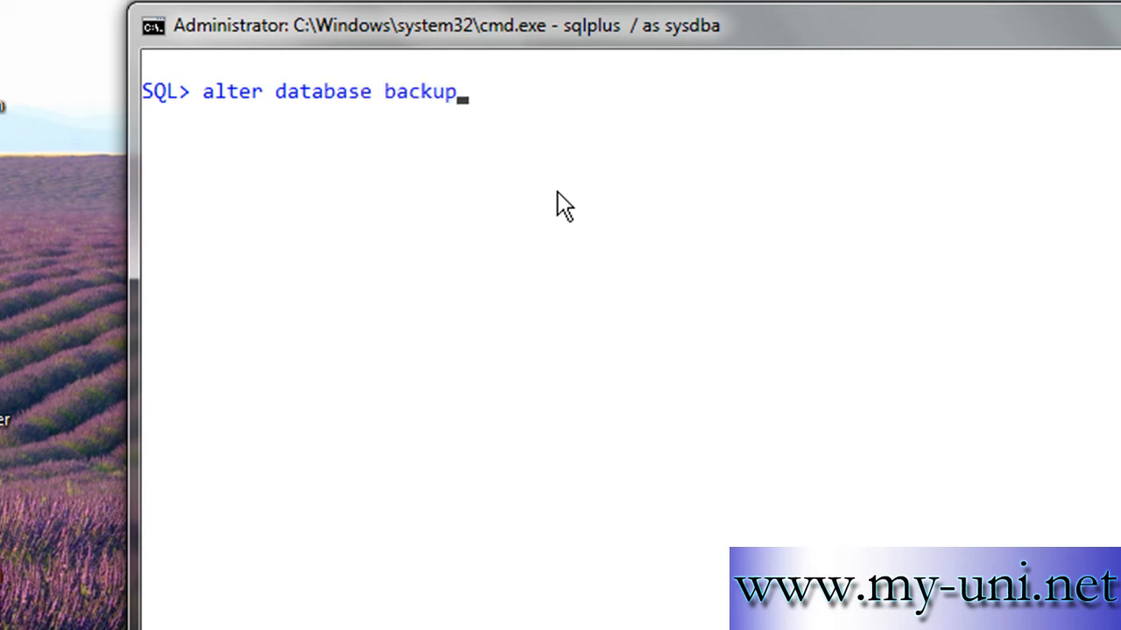
type("controlfile")
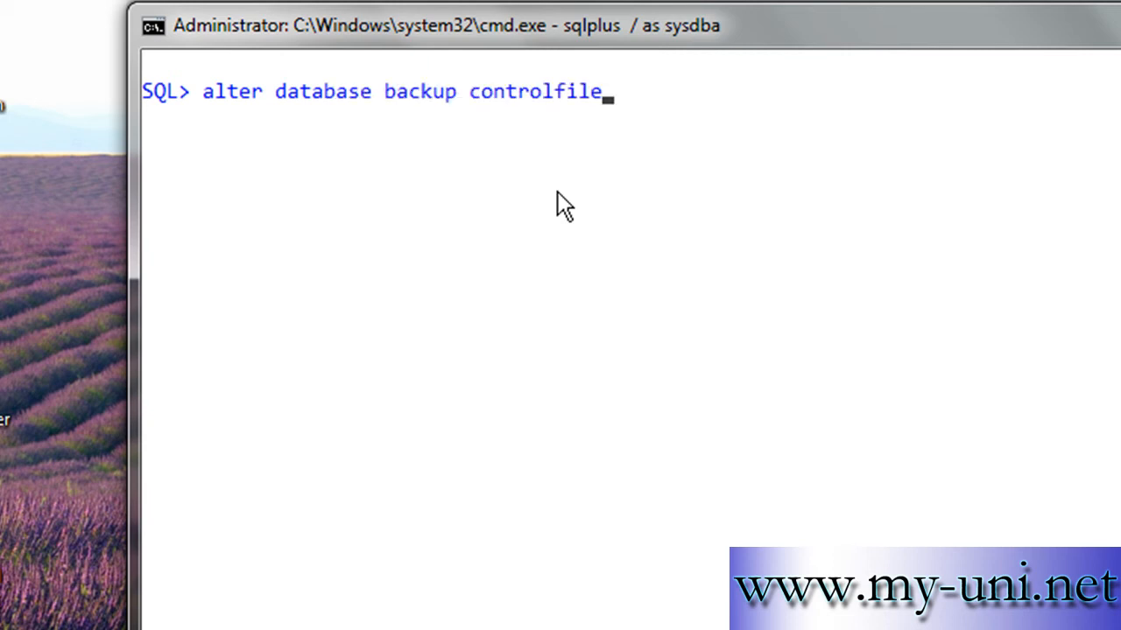
type("to treace as")
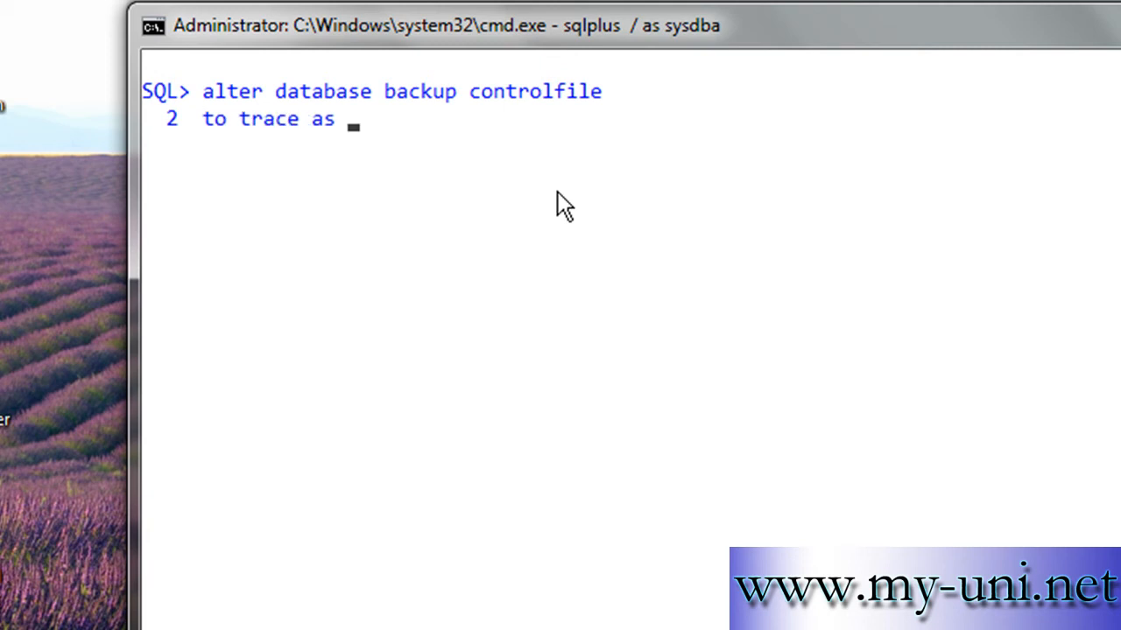
Step: Finish the statement with target path 'C:\Users\Acer\desktop\CTLBK';
type("'C")
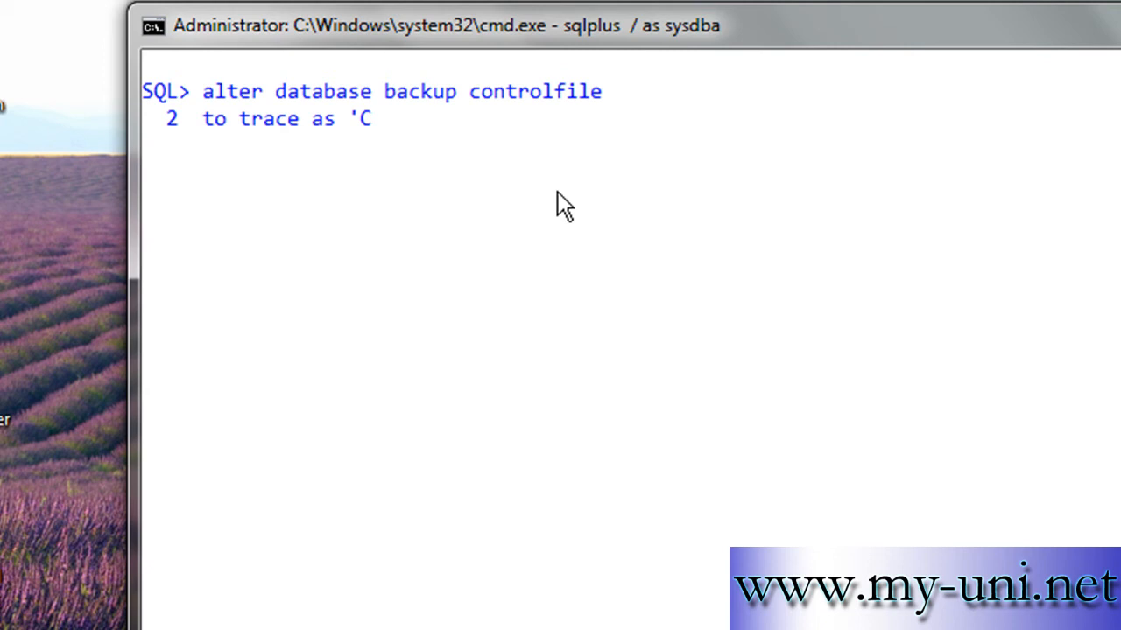
type(":\\")
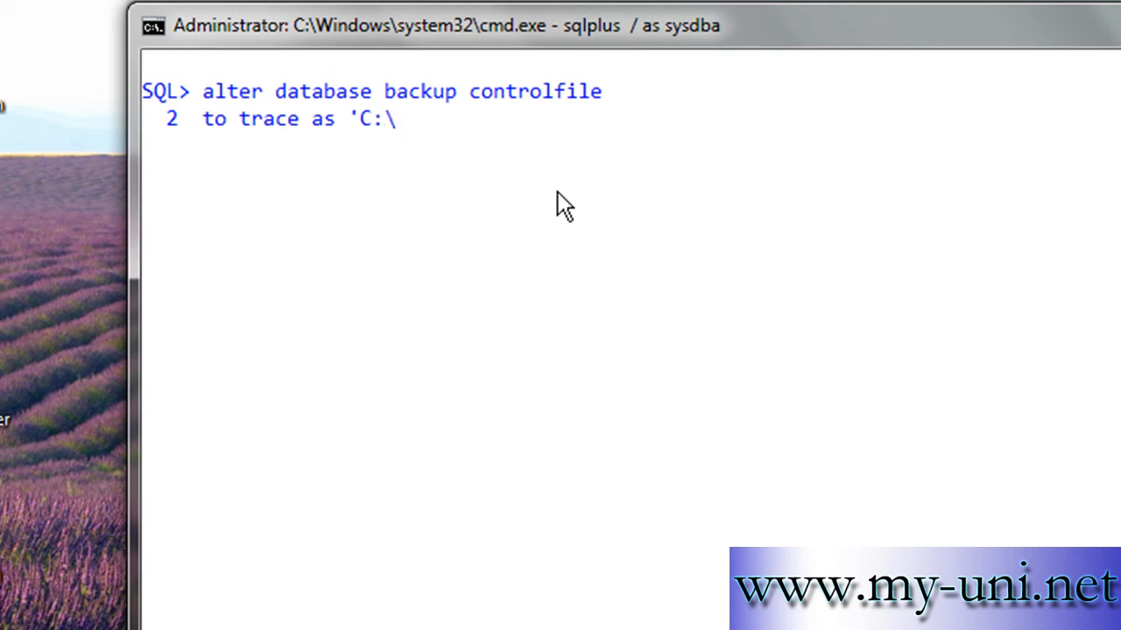
type("Users")
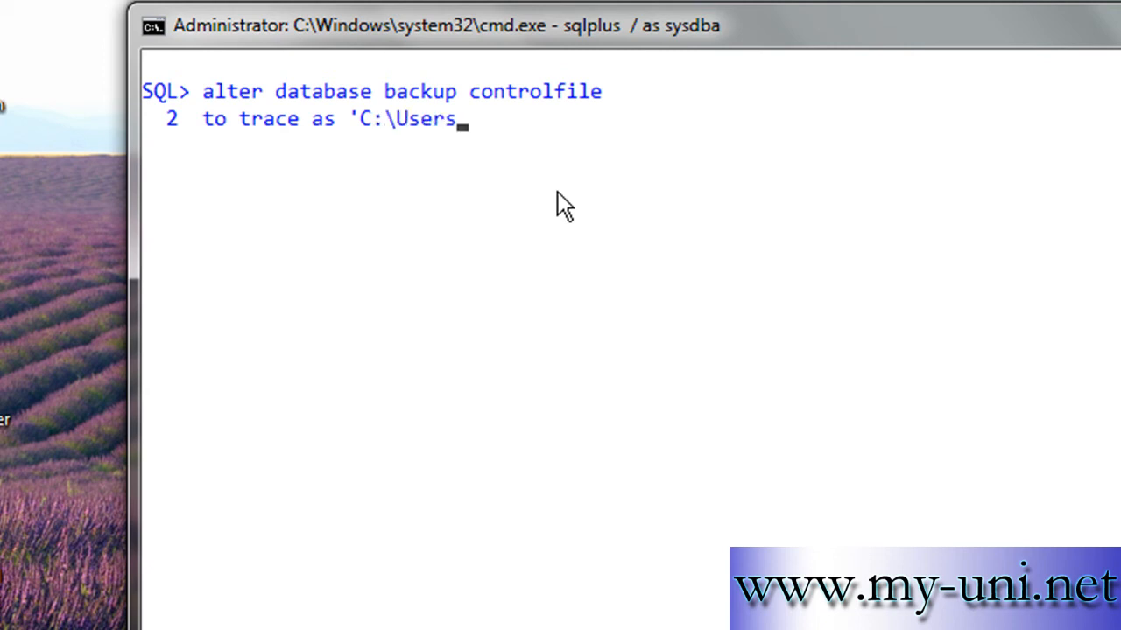
type("\\A")
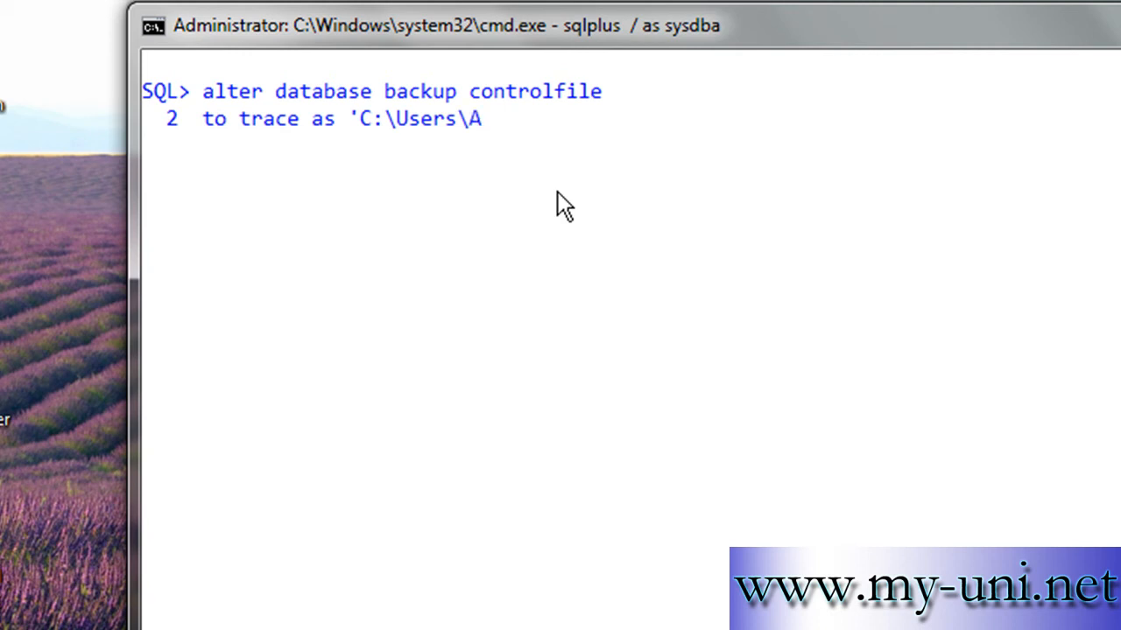
type("cer")
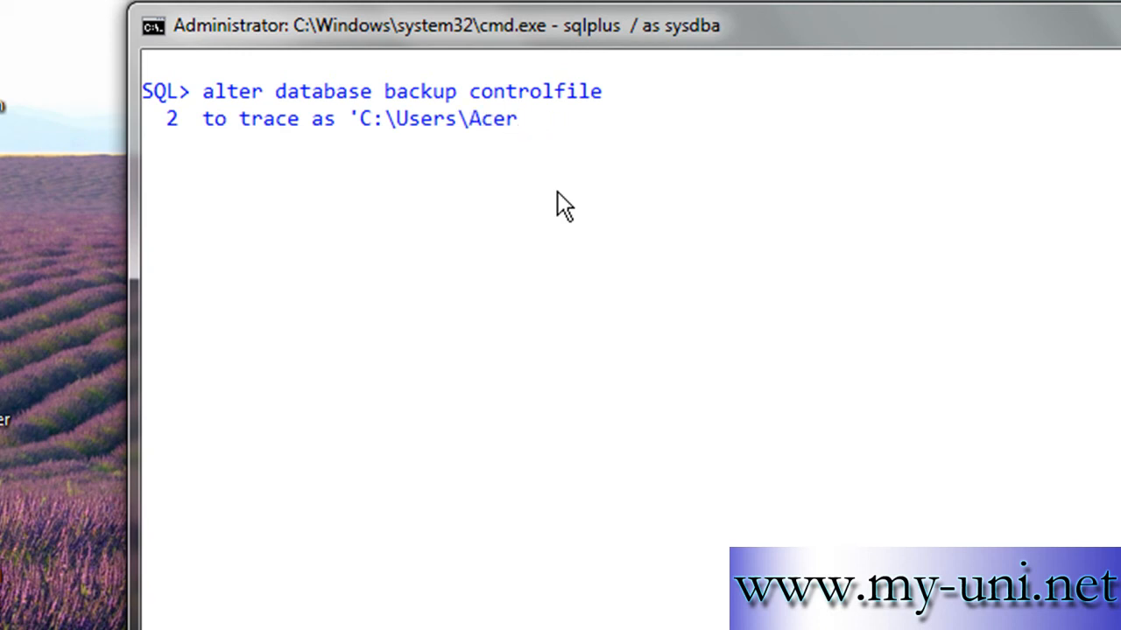
type("\\deskto")
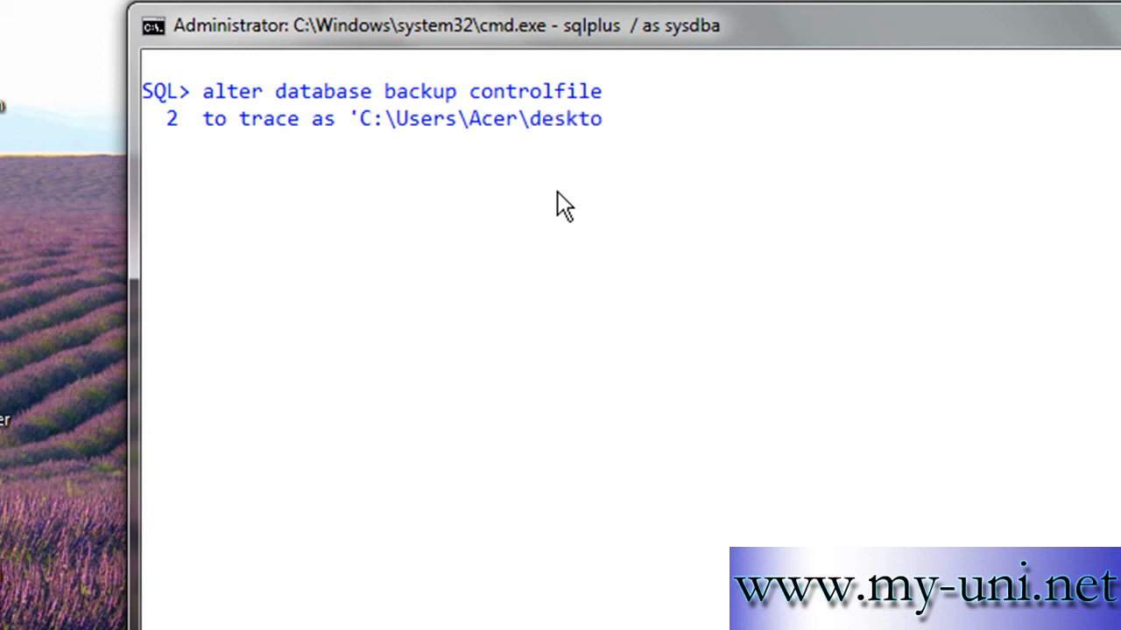
type("p\\")
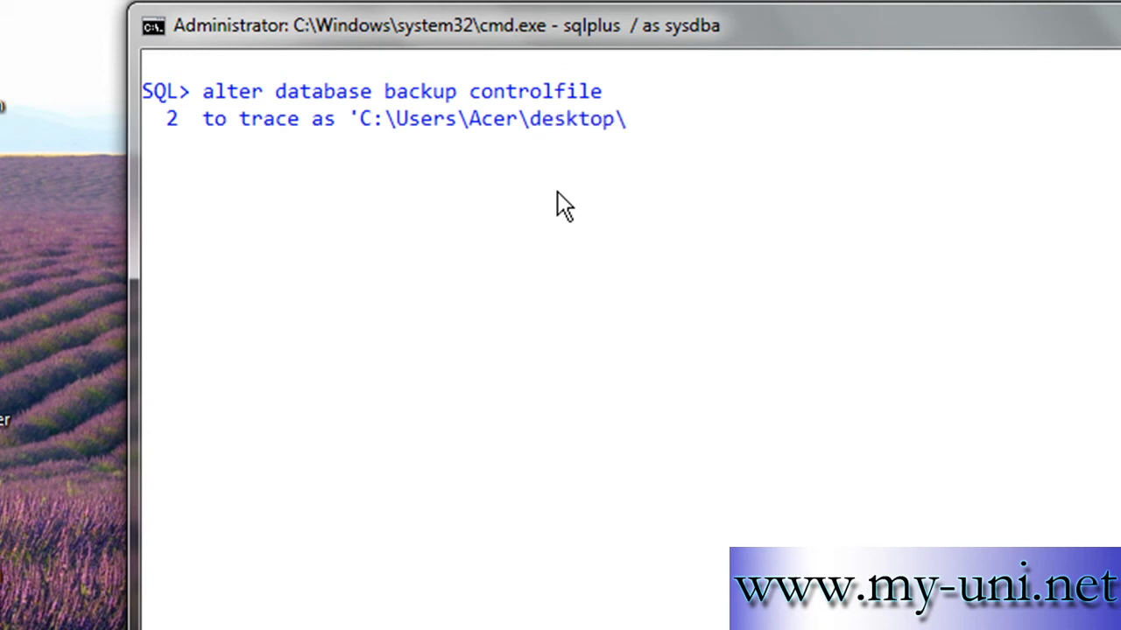
type("C")
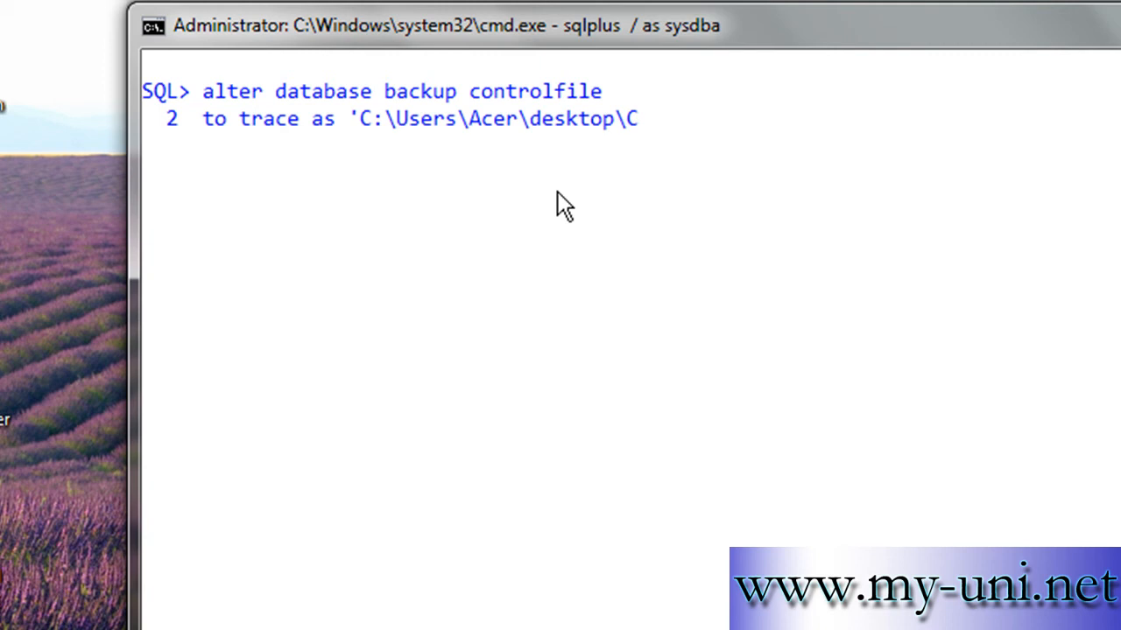
type("CTL")
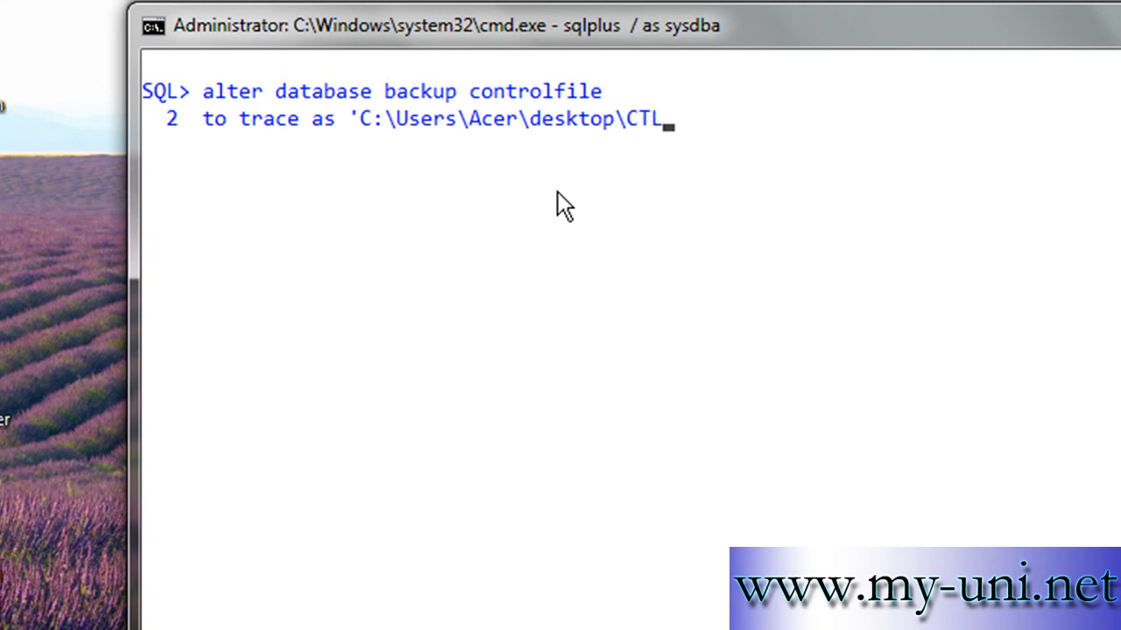
type("BK")
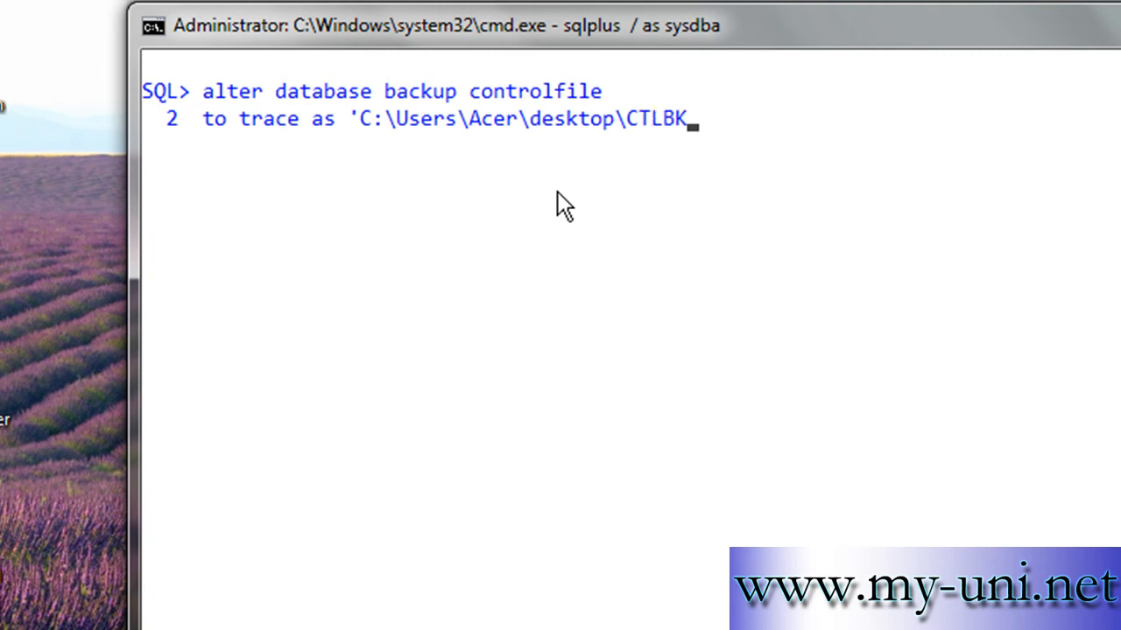
type("';")
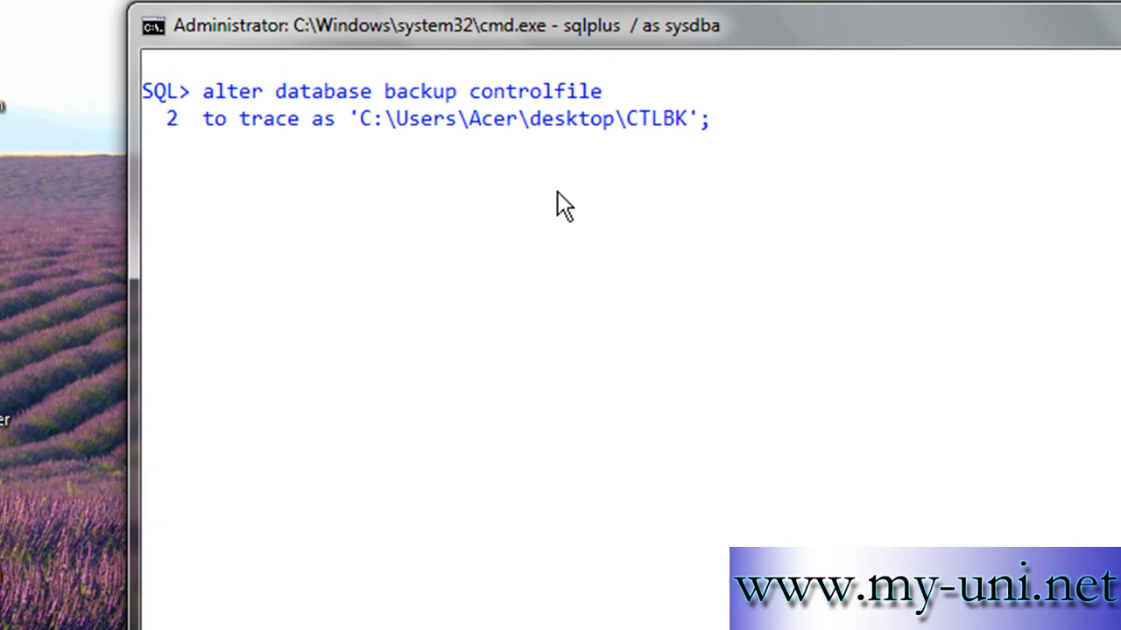
mouse_move(290, 190)
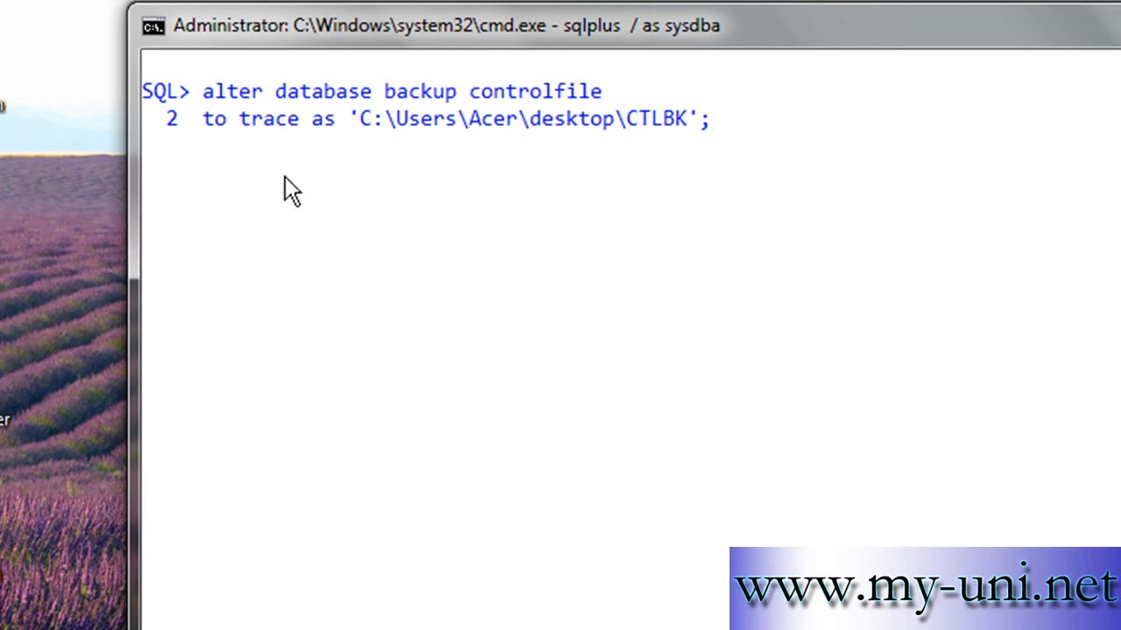
mouse_move(416, 109)
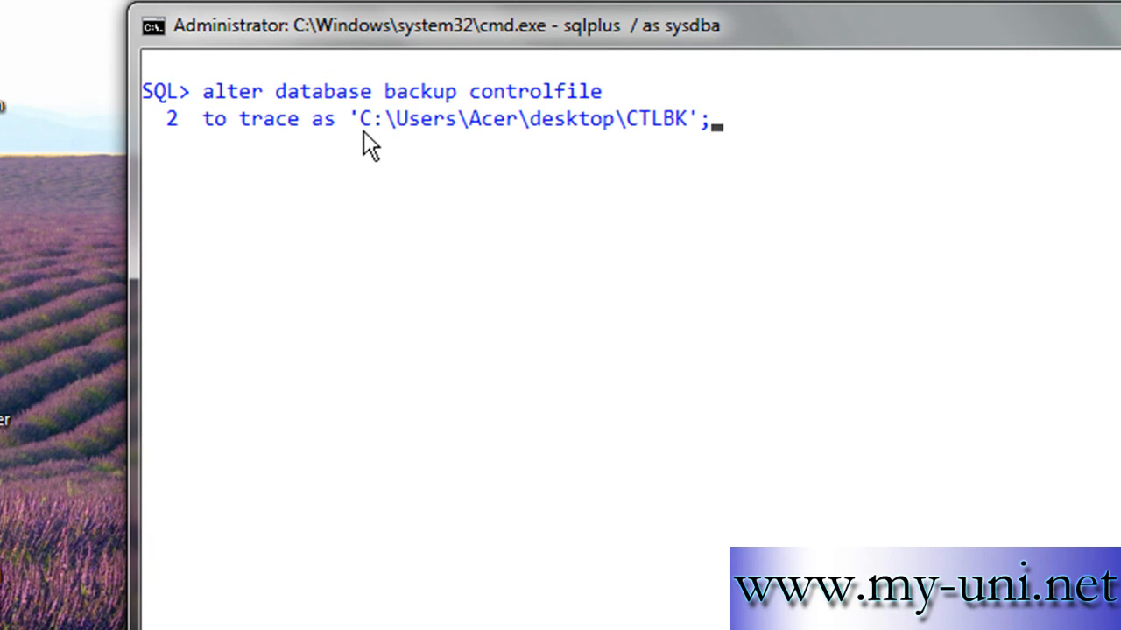
mouse_move(459, 140)
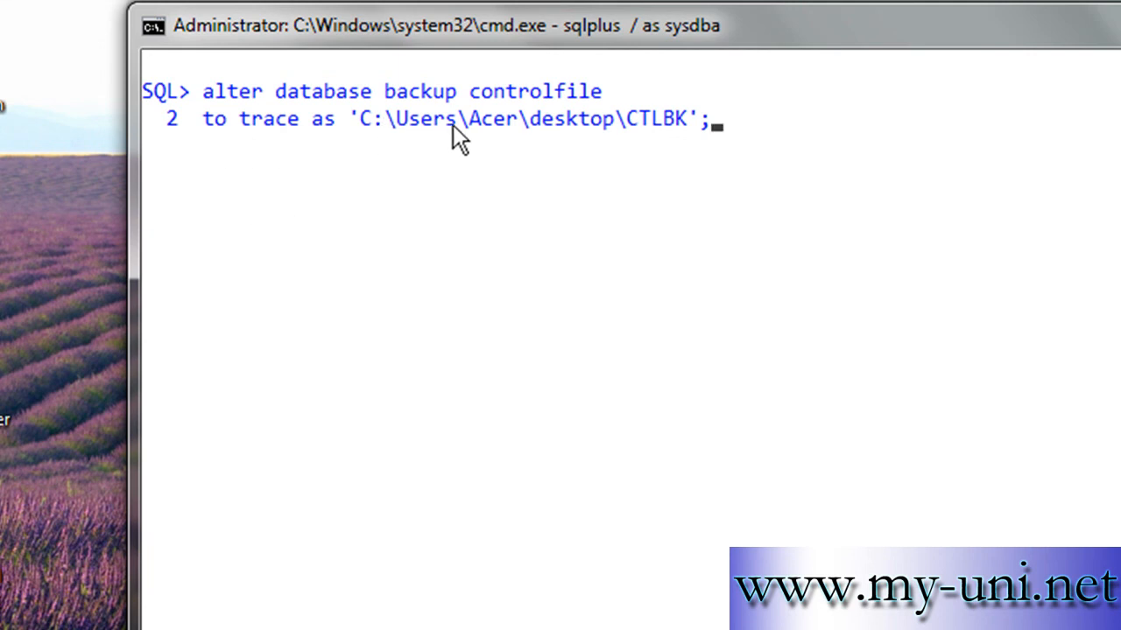
mouse_move(732, 154)
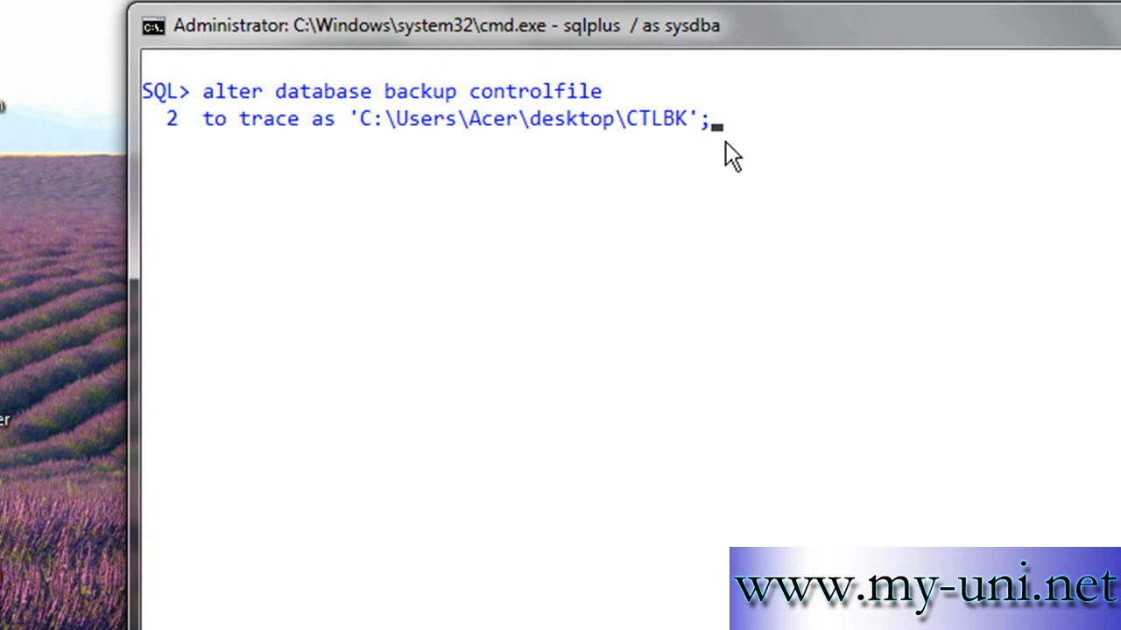
mouse_move(658, 147)
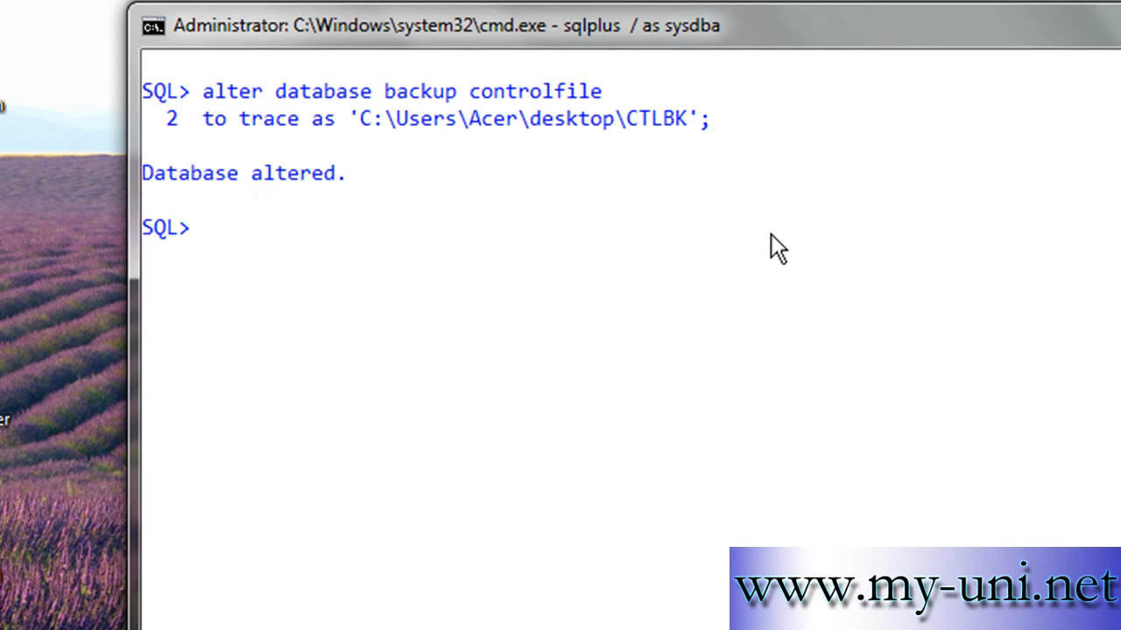
Step: Execute the control file trace backup, producing CTLBK on the desktop
left_click(74, 61)
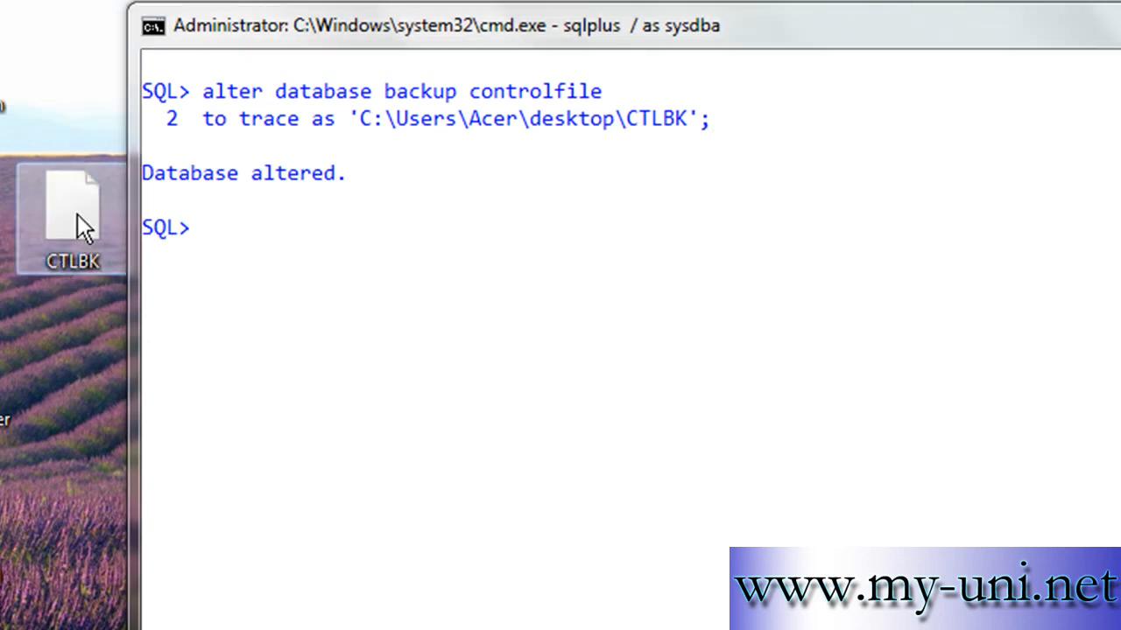
mouse_move(79, 219)
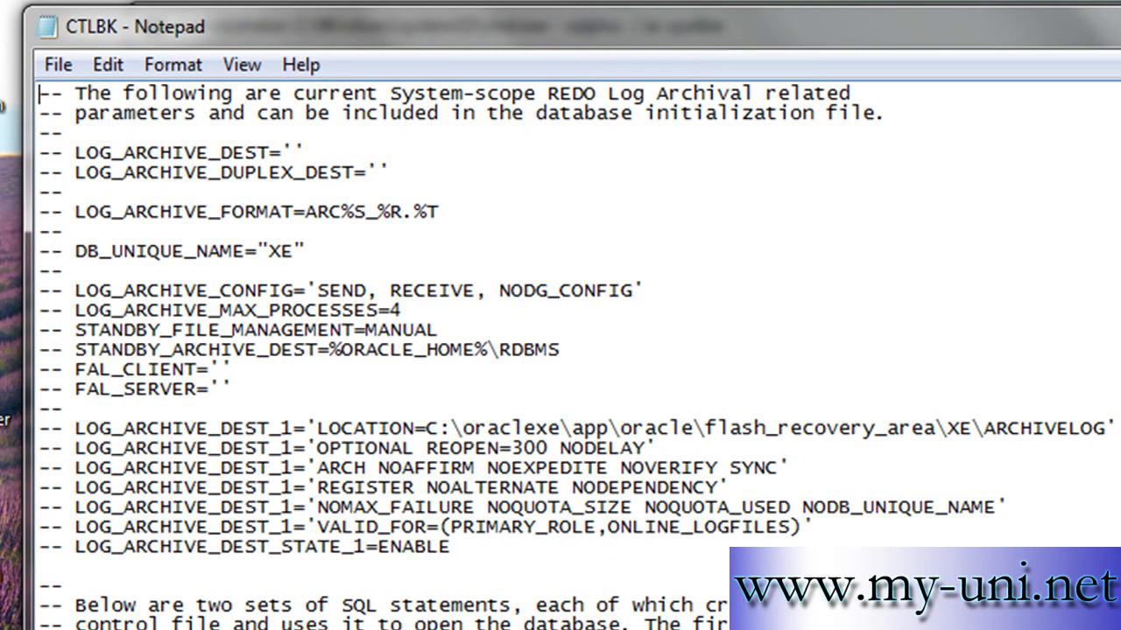
scroll("down", 3)
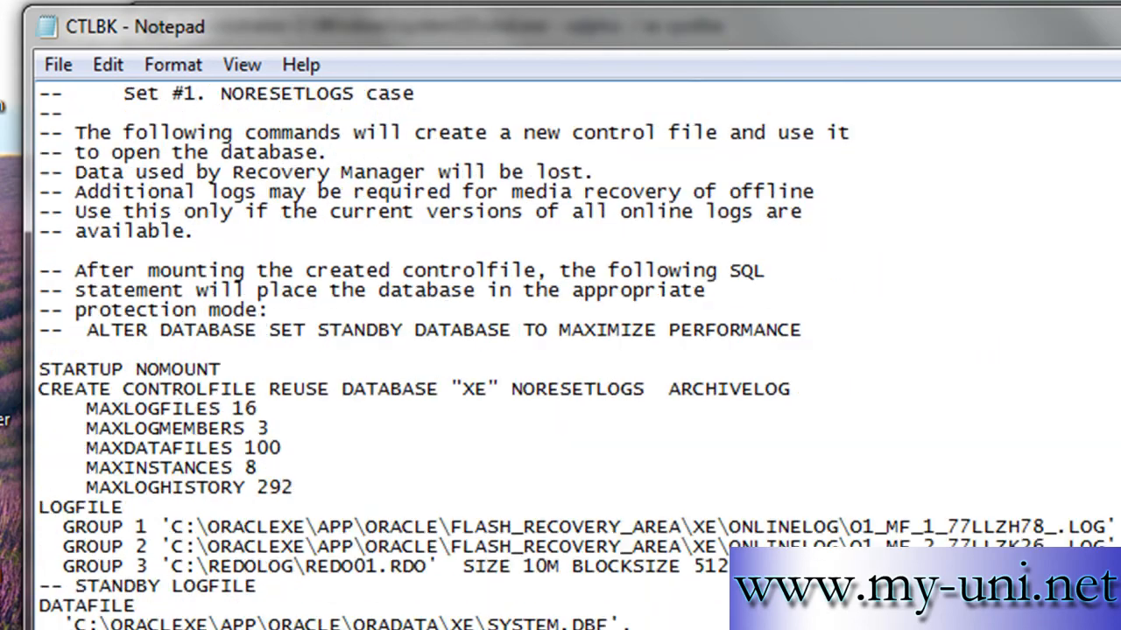
scroll("down", 3)
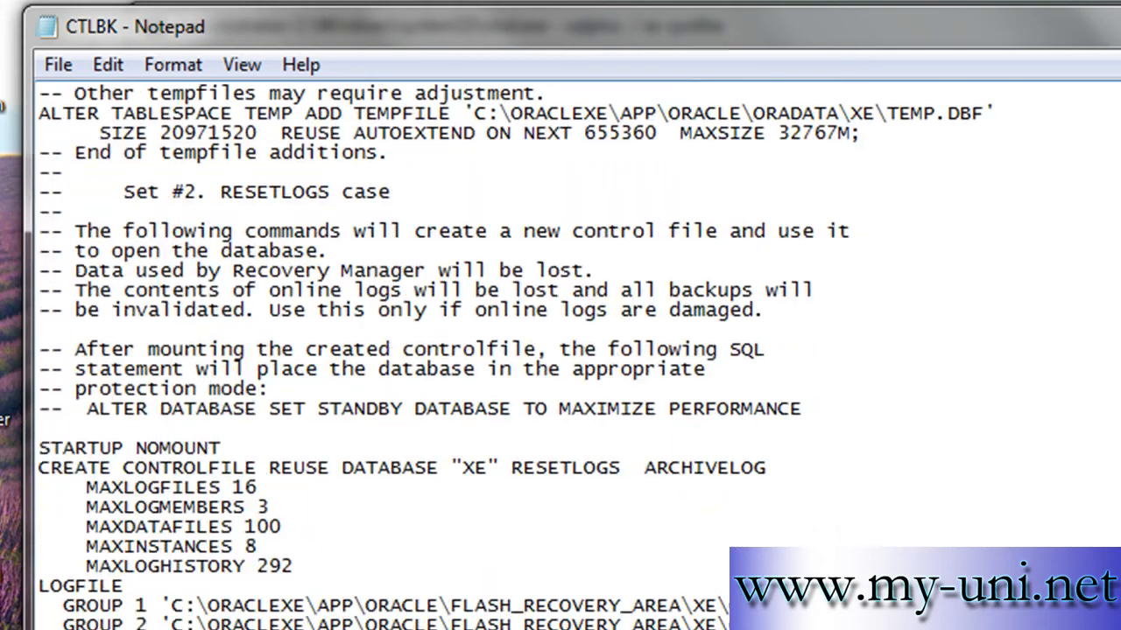
scroll("down", 3)
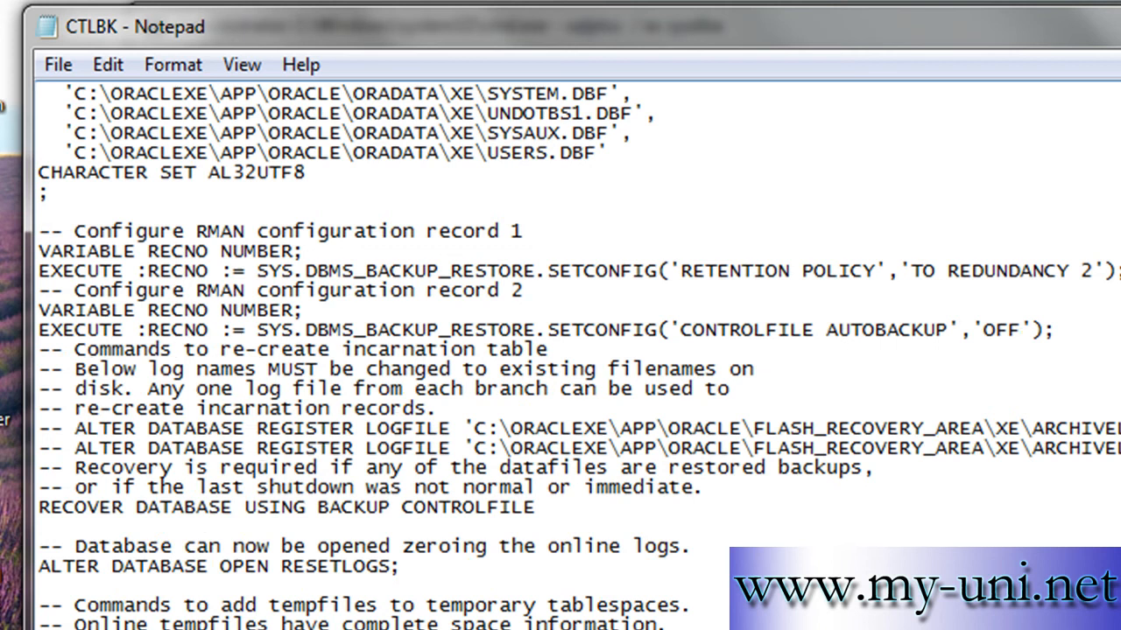
scroll("down", 3)
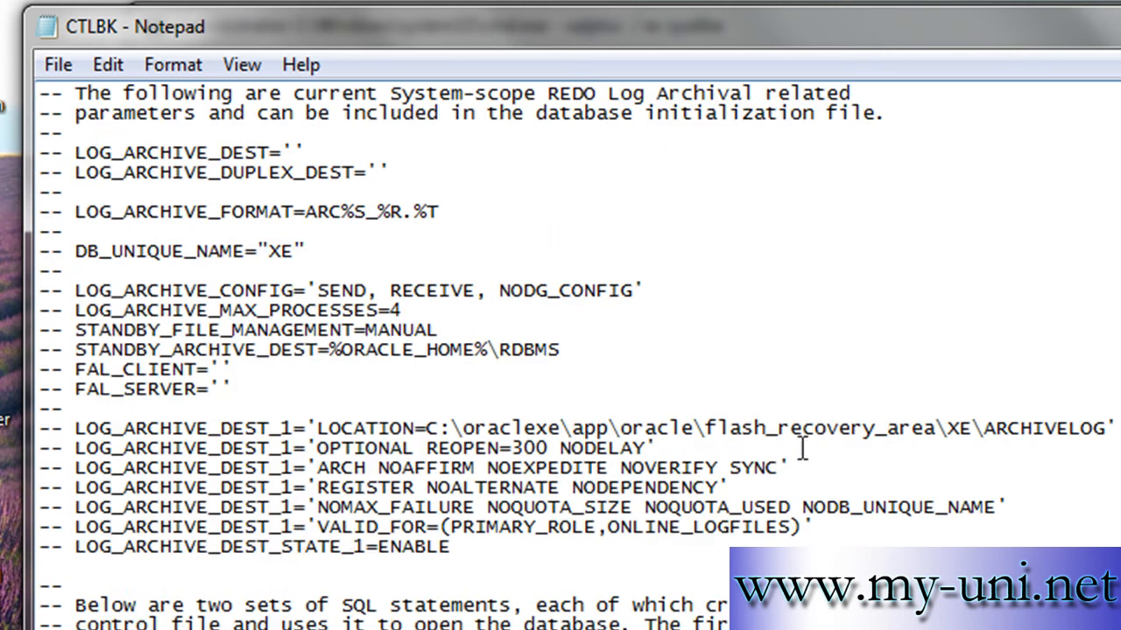
mouse_move(802, 448)
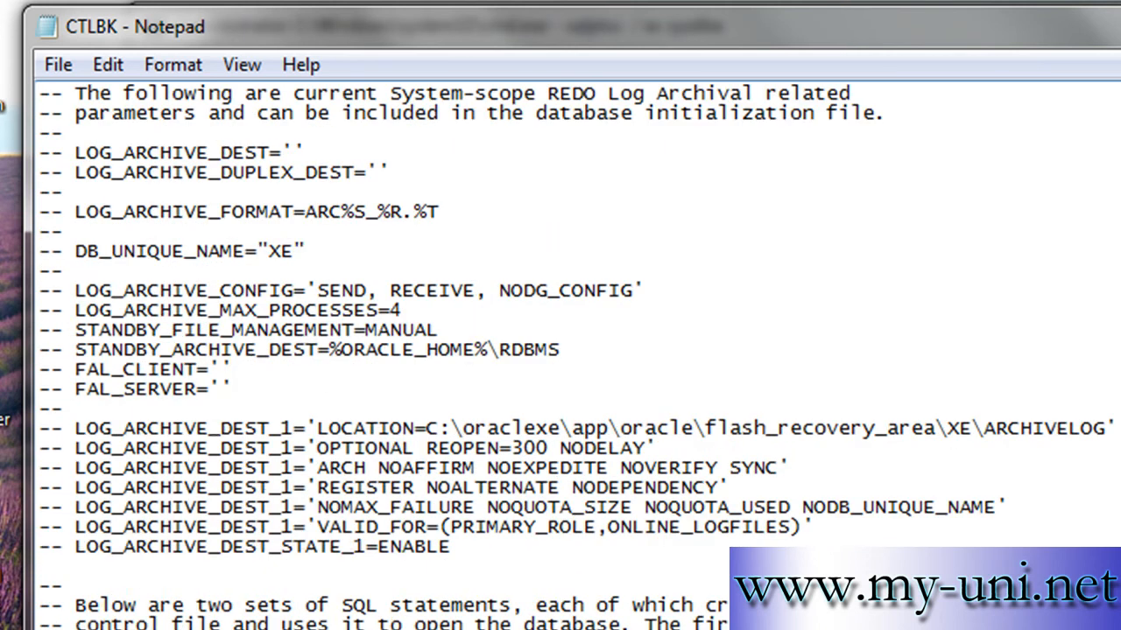
scroll("down", 3)
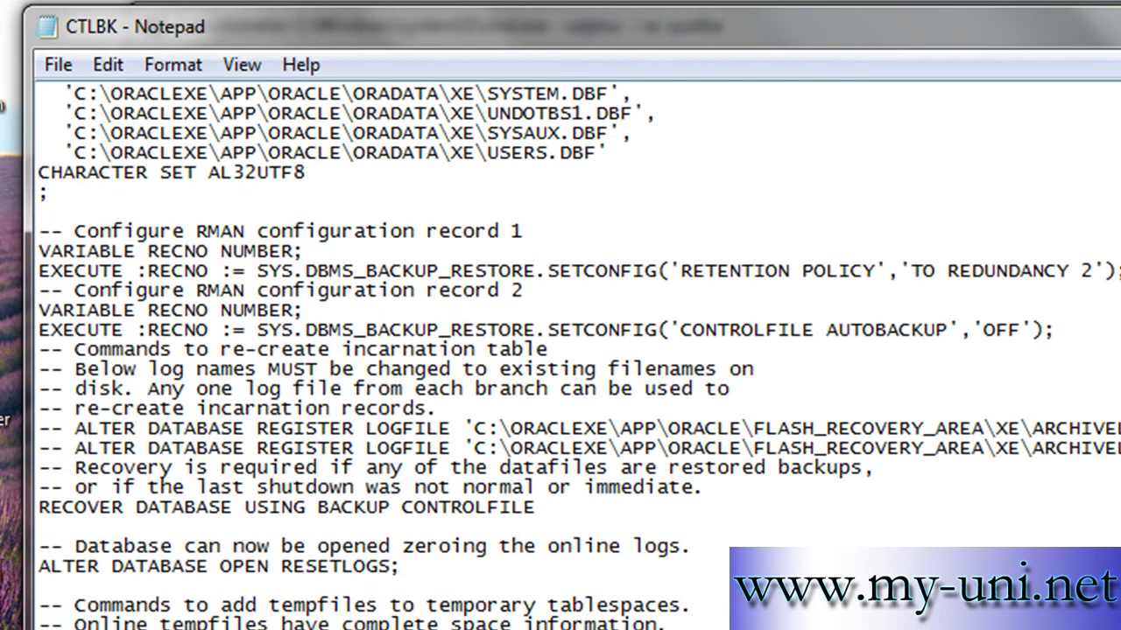